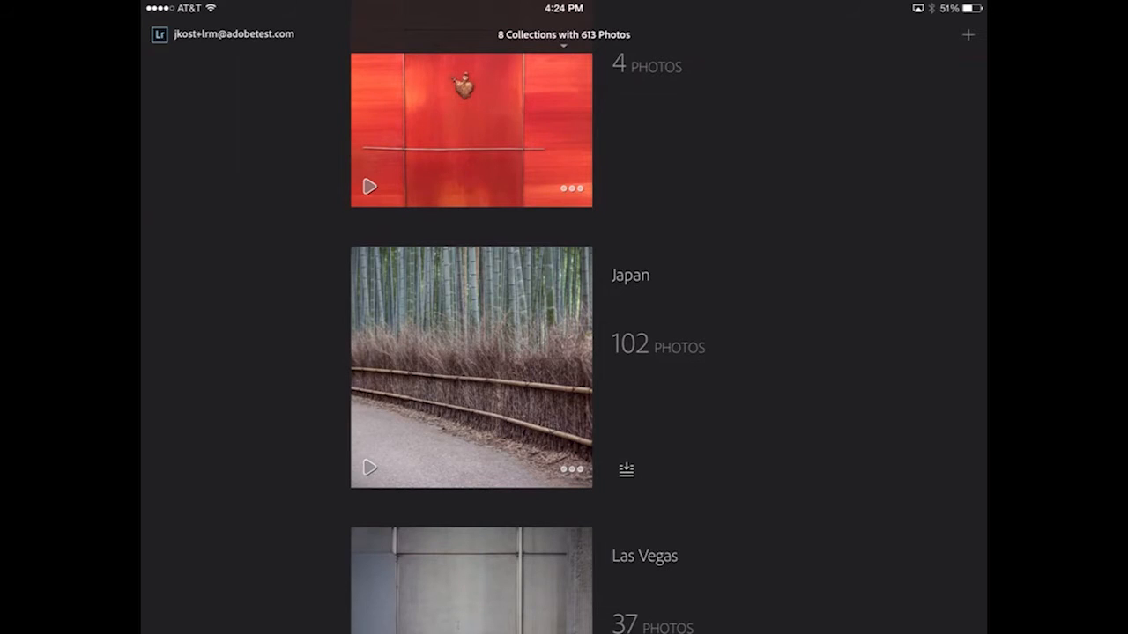
pyautogui.click(370, 469)
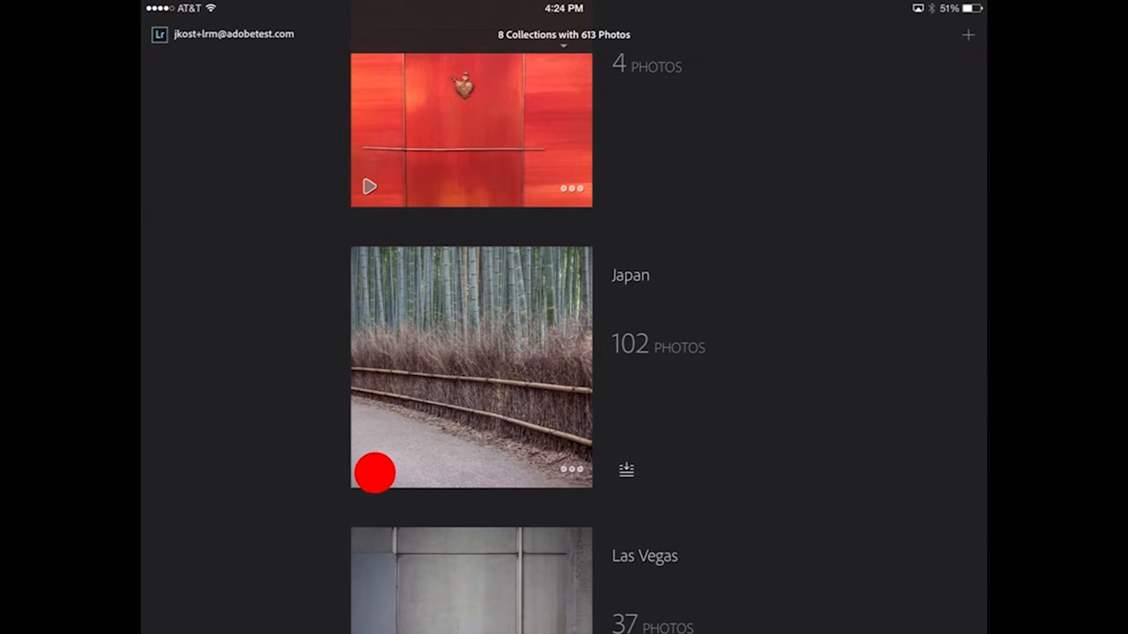